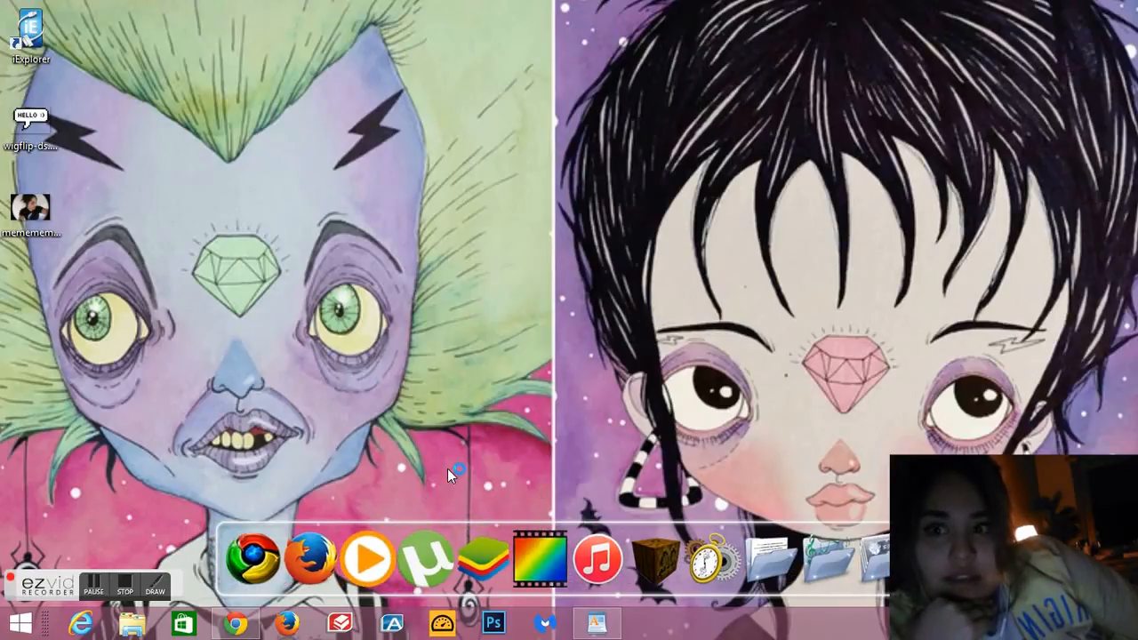
Step: Launch BlueStacks App Player from the Windows desktop
left_click(483, 558)
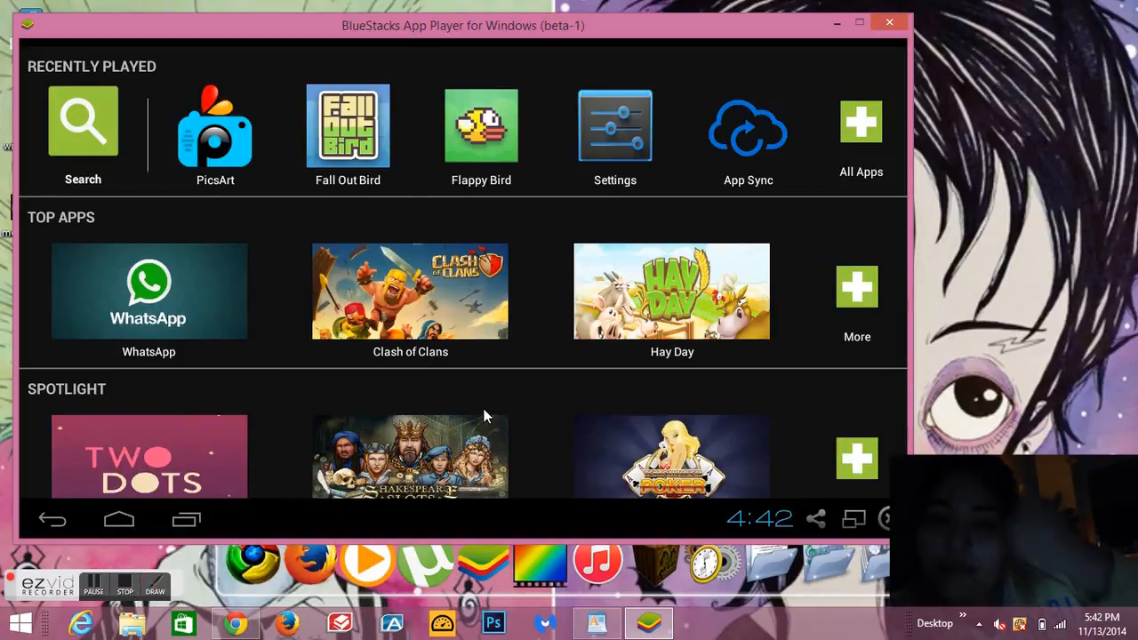
mouse_move(822, 33)
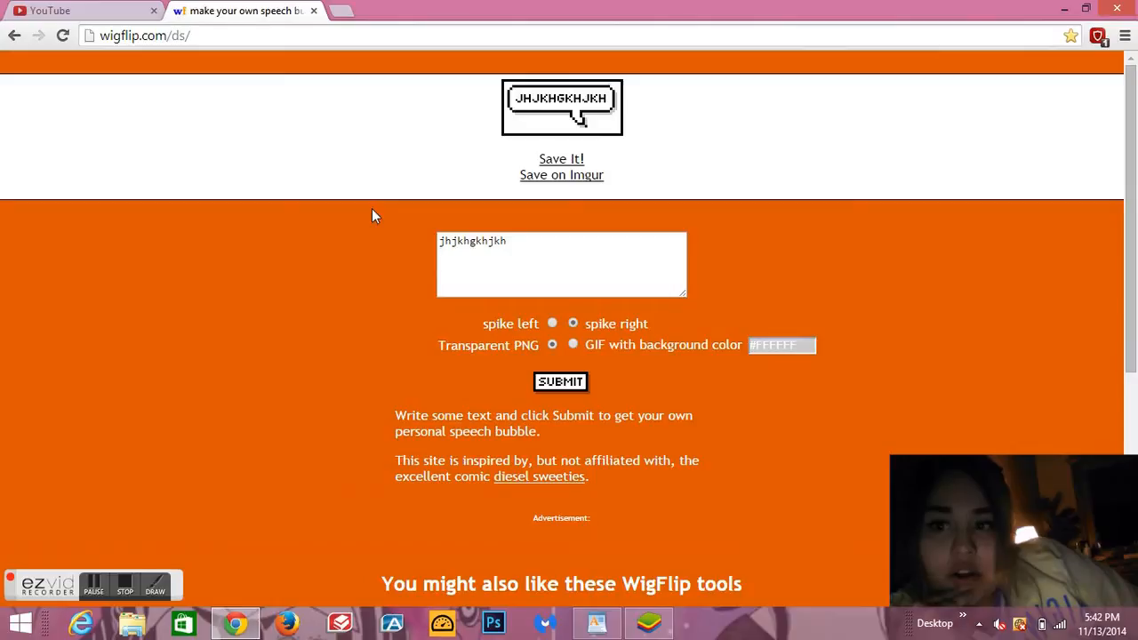
Step: Reset the form and enter the bubble text 'kjhjkhkhjk'
left_click(177, 35)
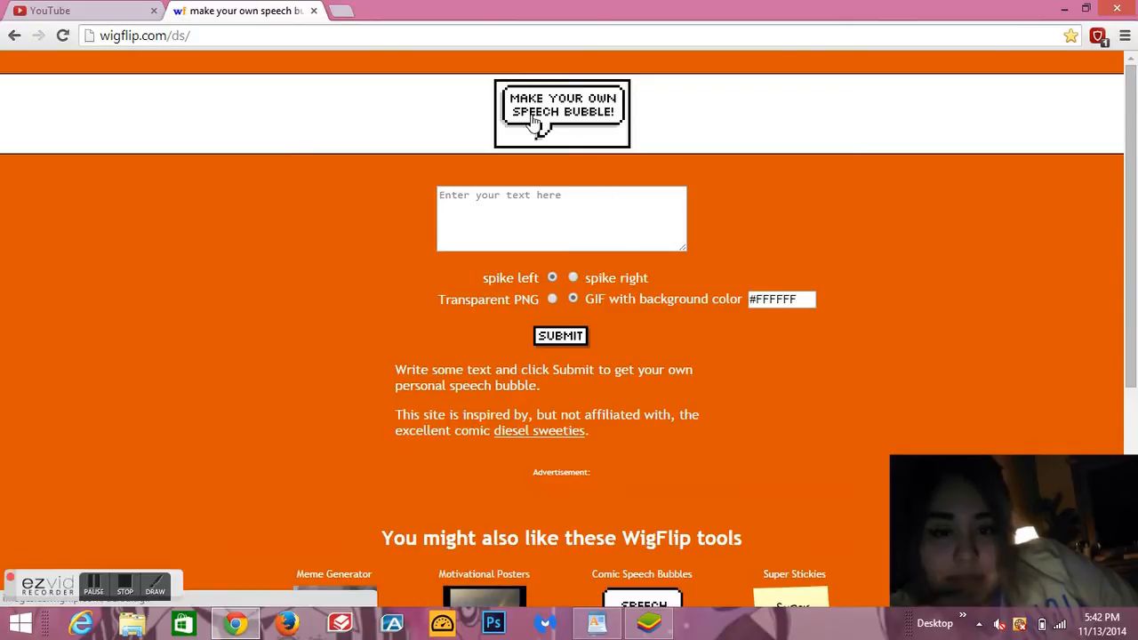
left_click(567, 217)
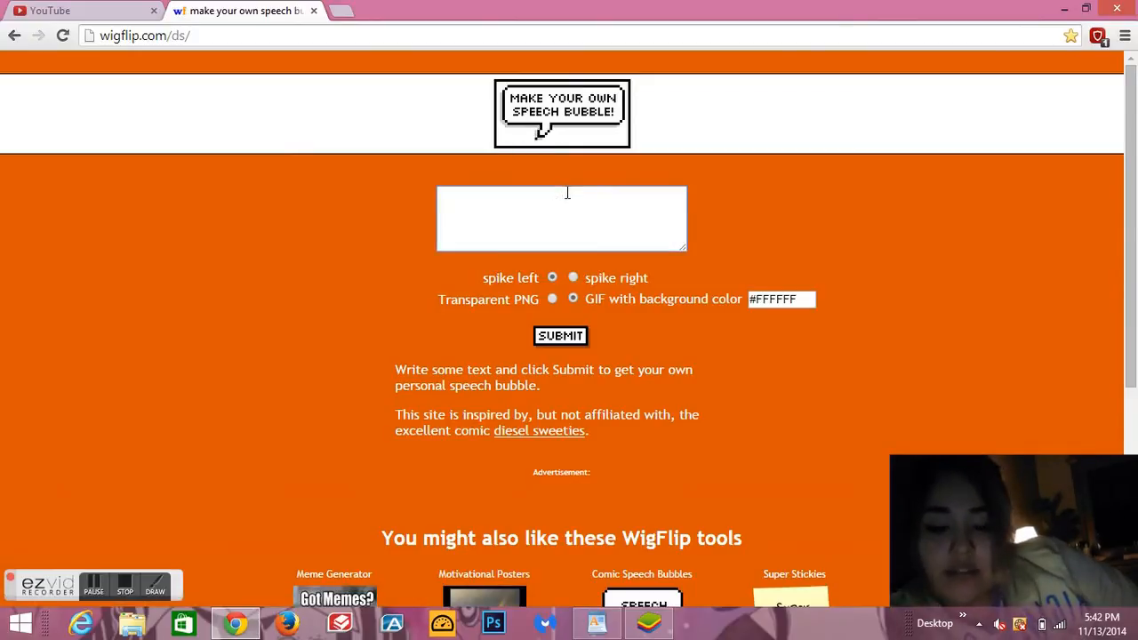
type("kjhjkhkhjk")
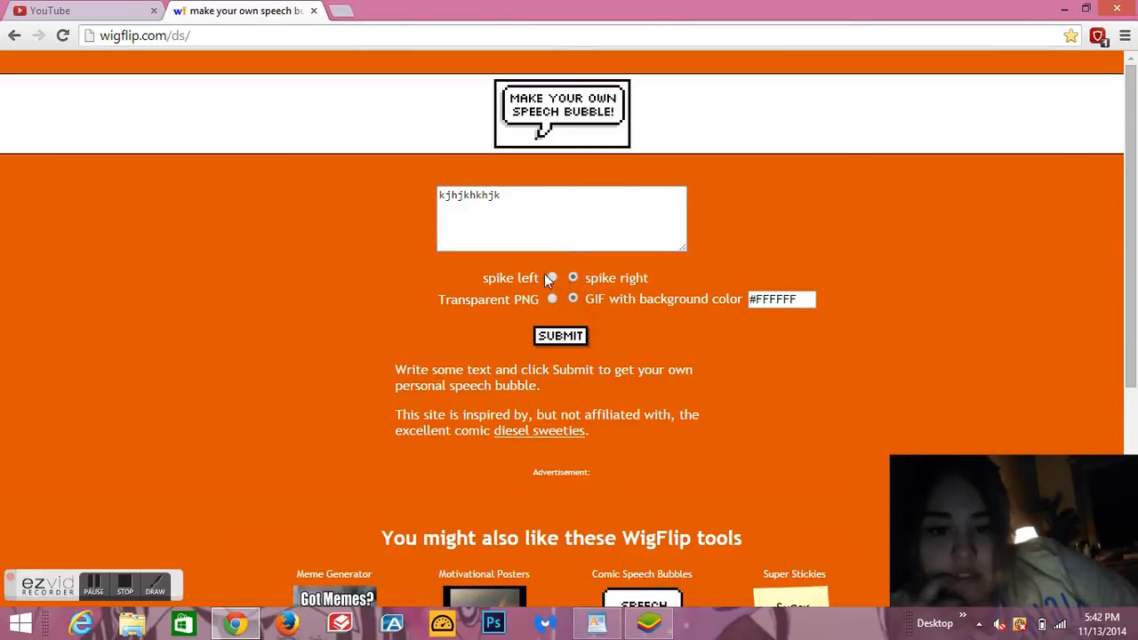
Step: Set the spike to the right, choose Transparent PNG and submit to generate the bubble
left_click(552, 277)
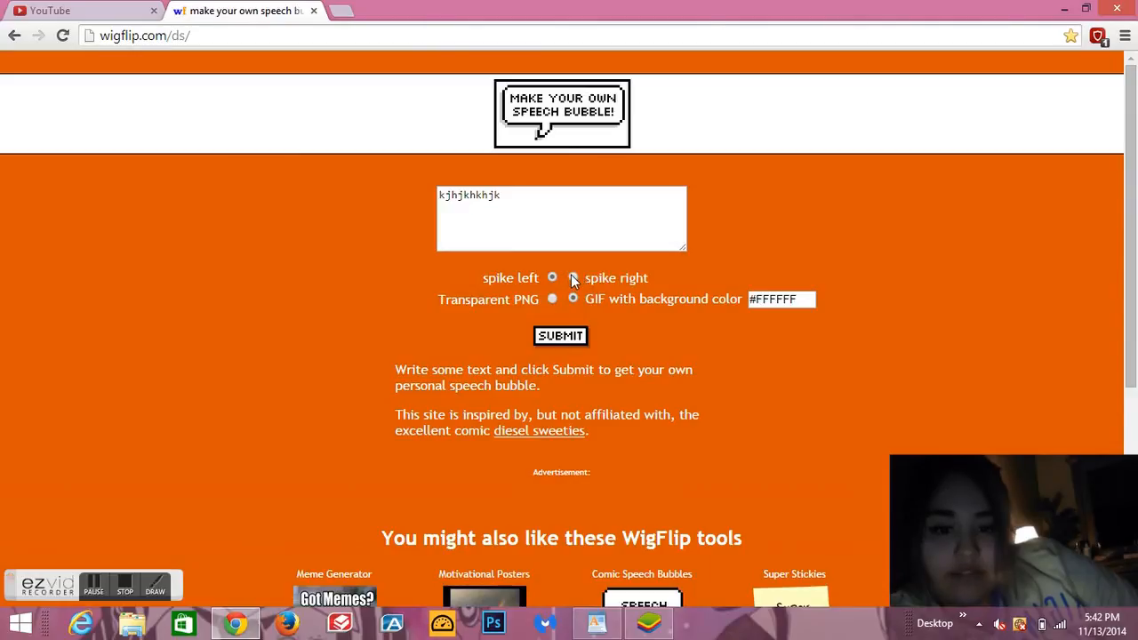
left_click(552, 278)
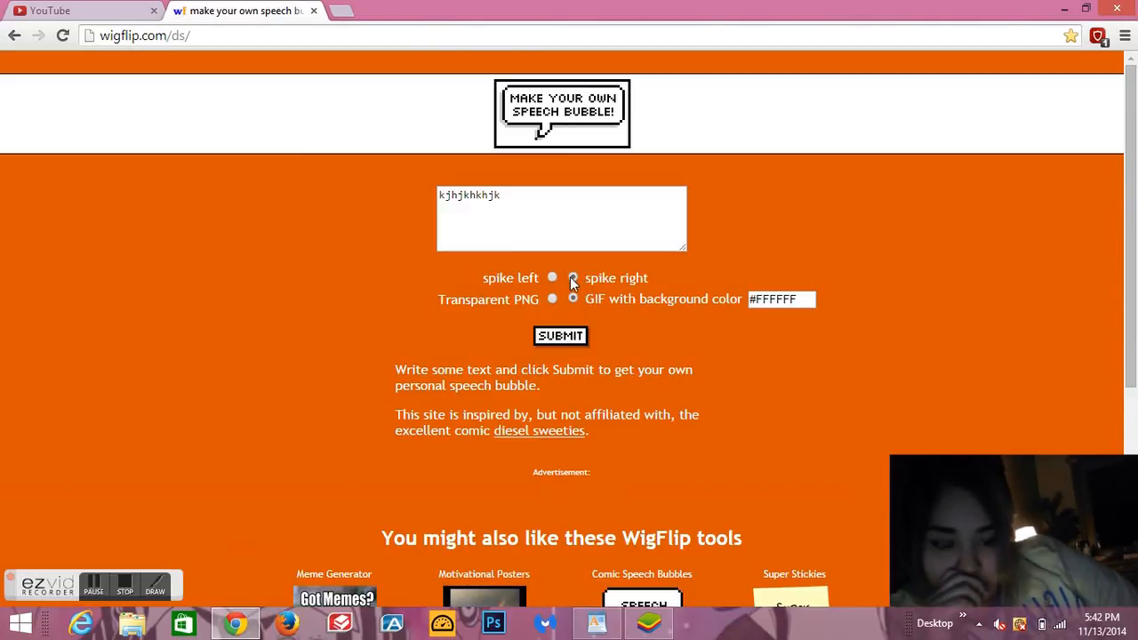
left_click(573, 278)
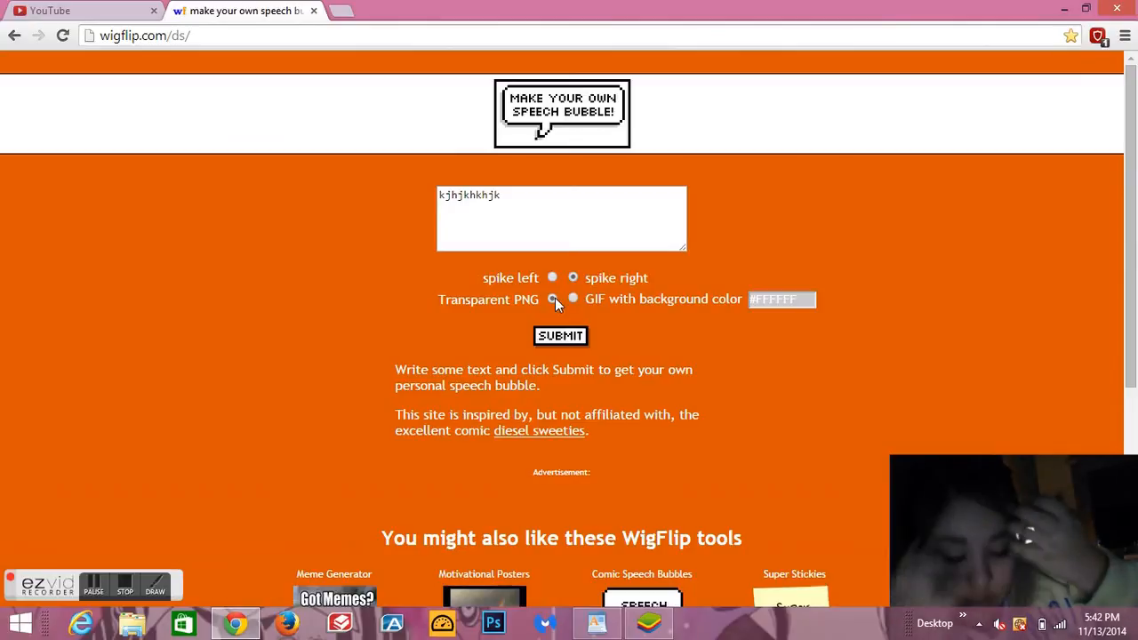
left_click(551, 299)
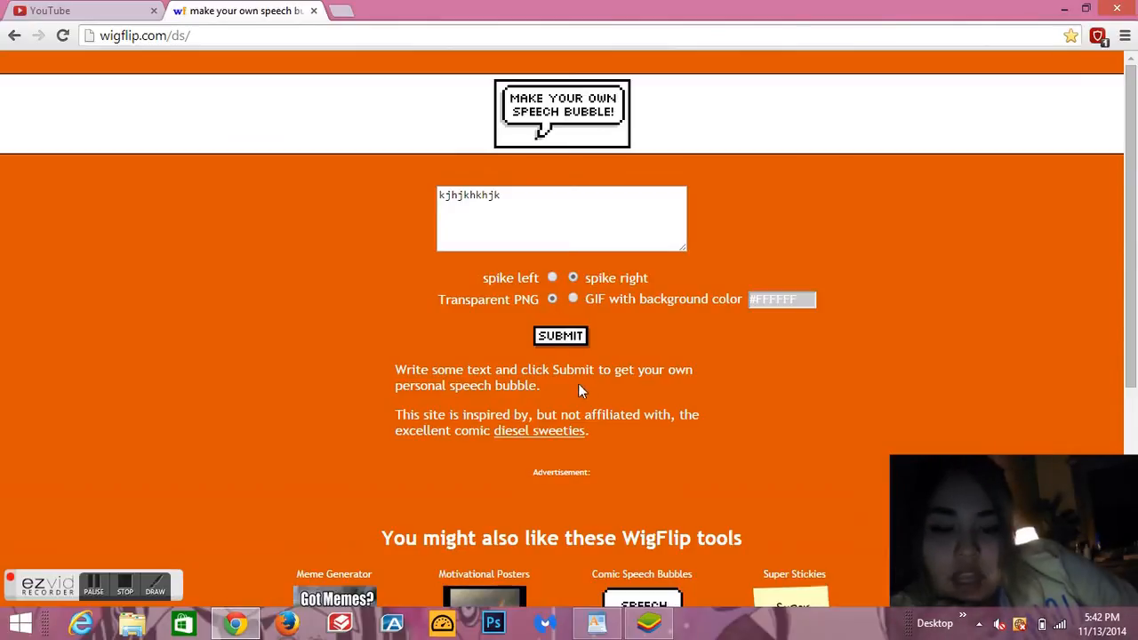
left_click(560, 334)
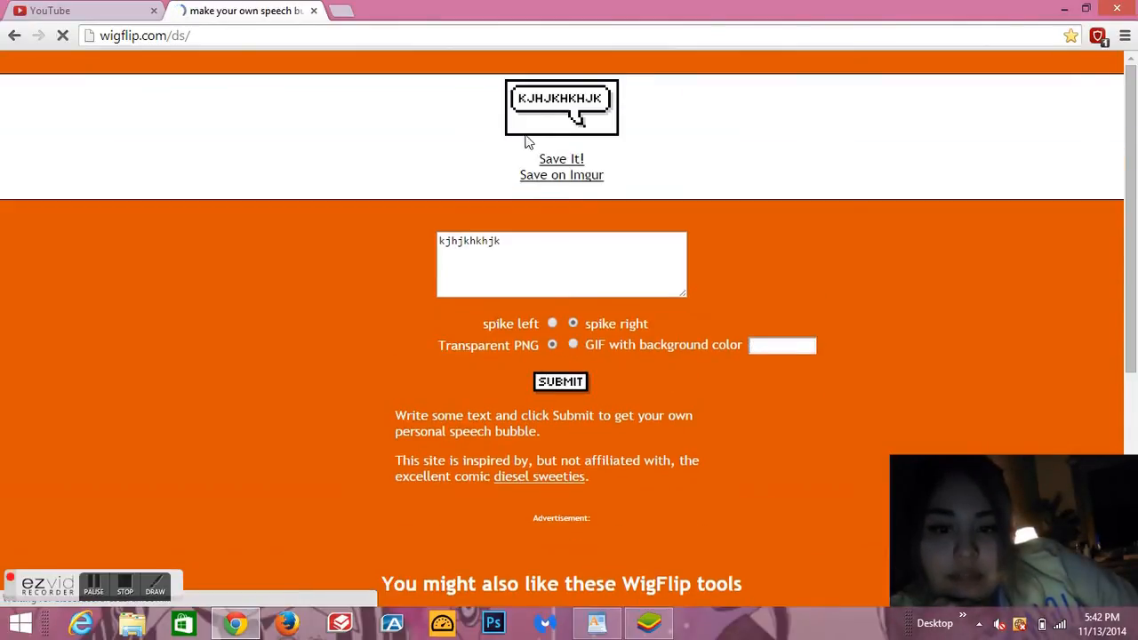
Step: Save the generated bubble image and launch PicsArt in BlueStacks
right_click(562, 106)
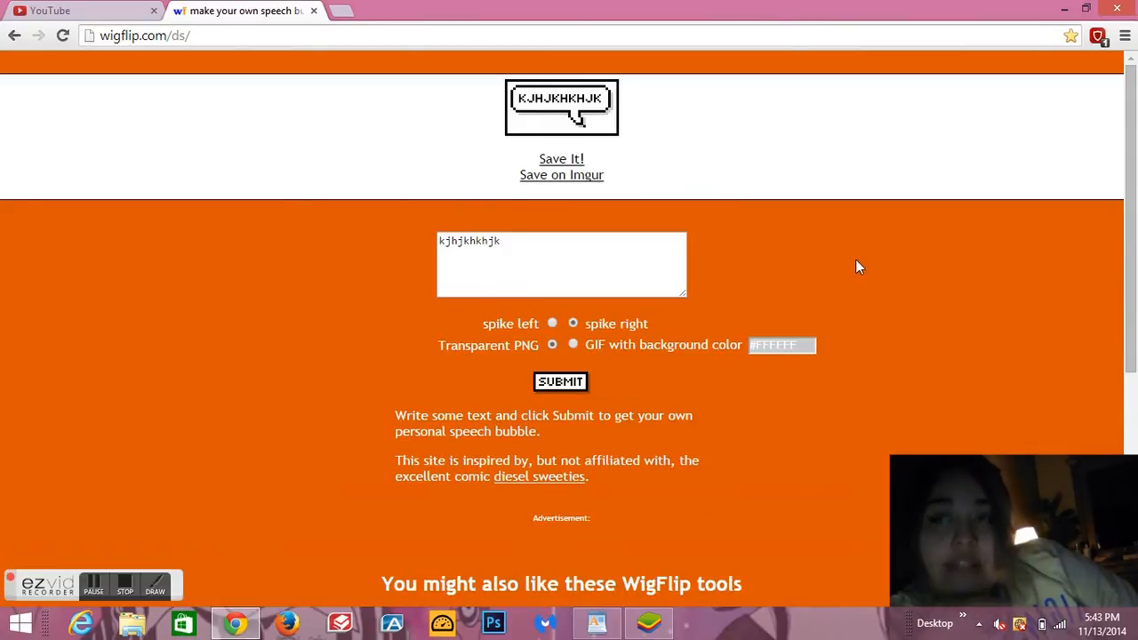
mouse_move(836, 267)
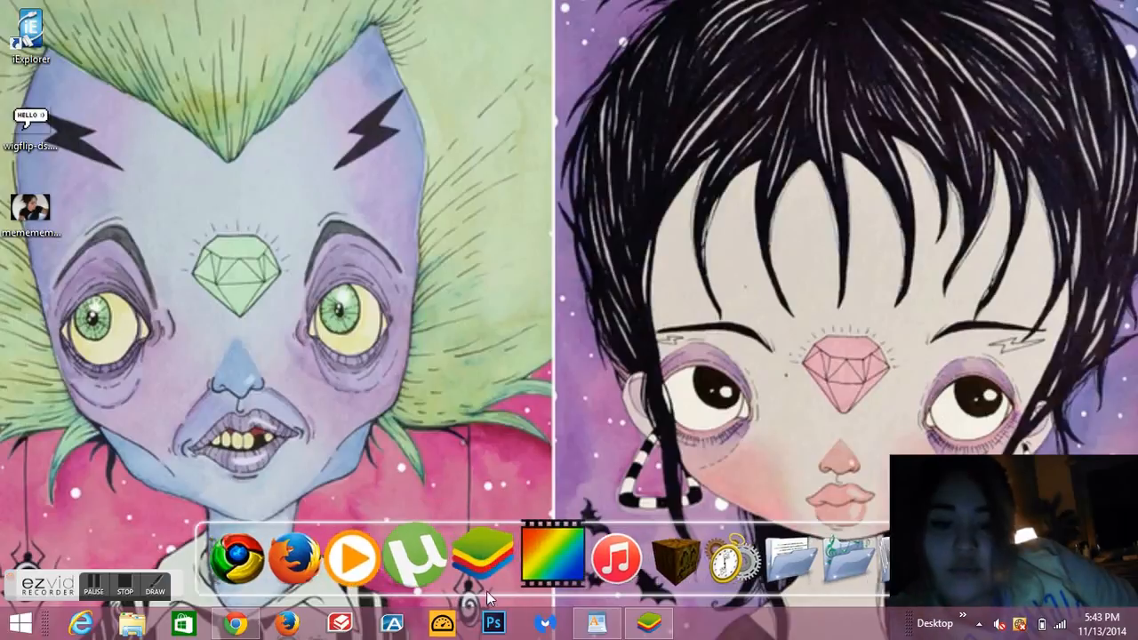
mouse_move(484, 559)
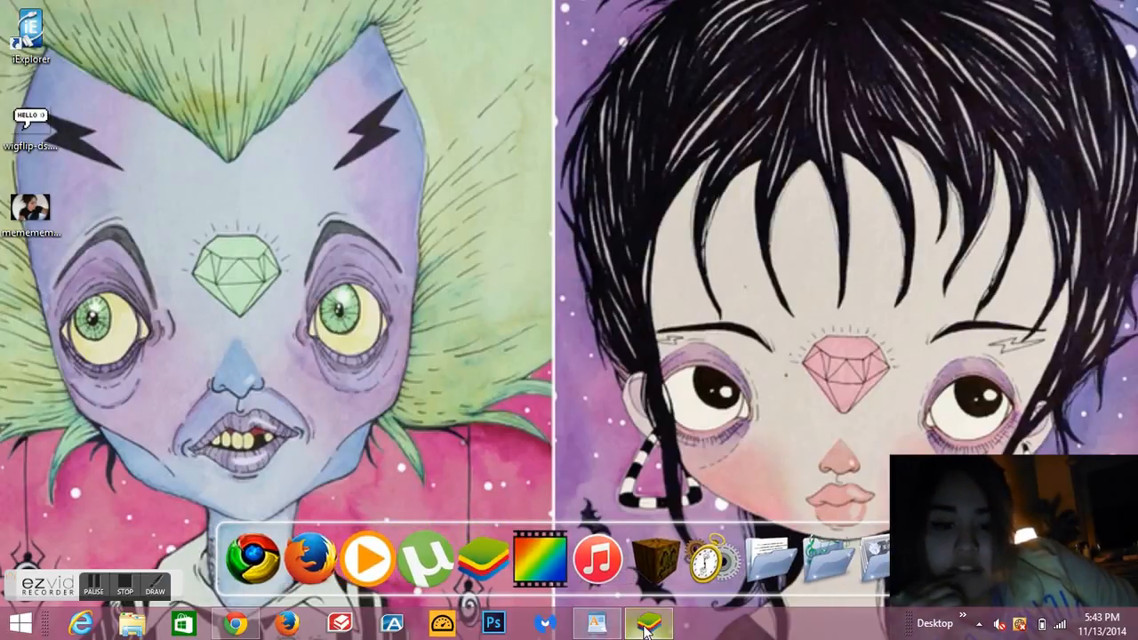
left_click(648, 622)
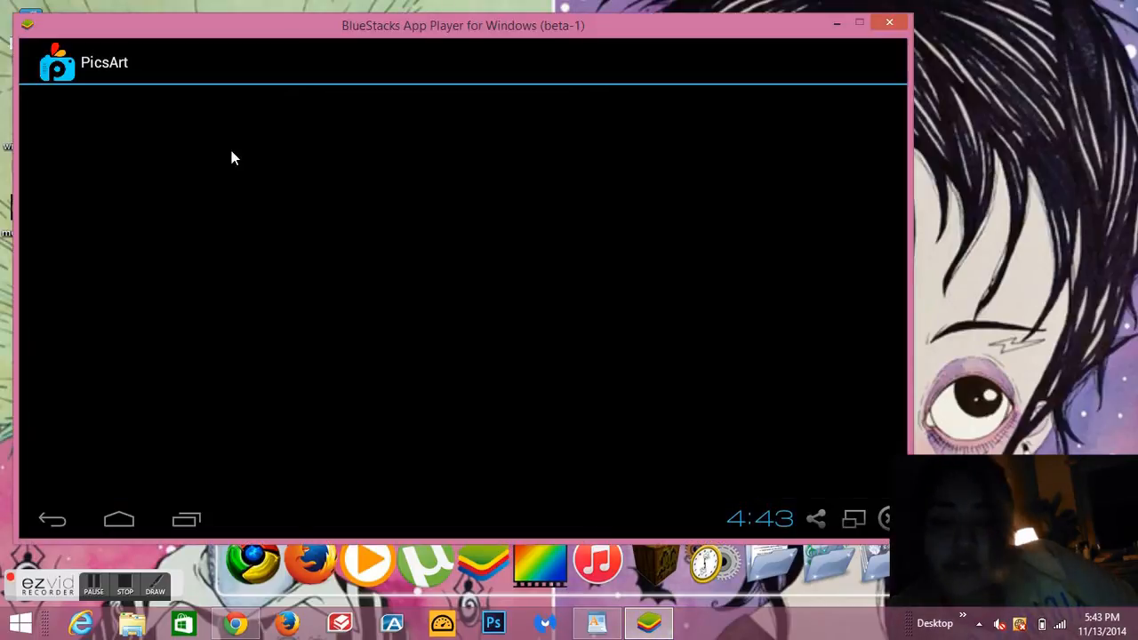
mouse_move(427, 260)
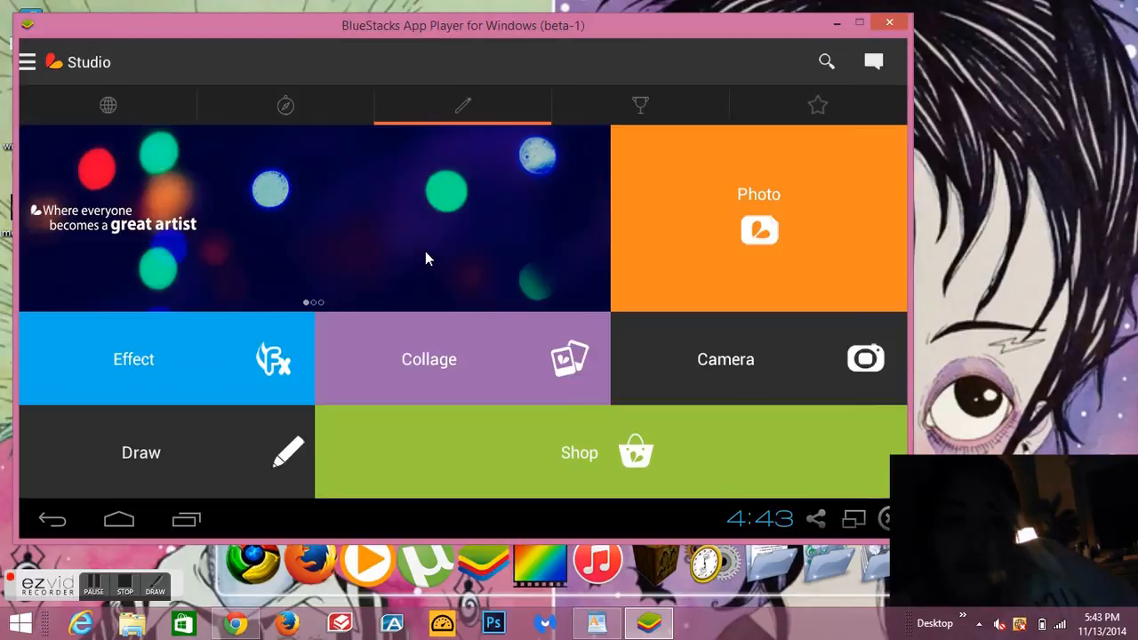
Step: Choose Photo and select the portrait with red and blue hair for editing
left_click(758, 217)
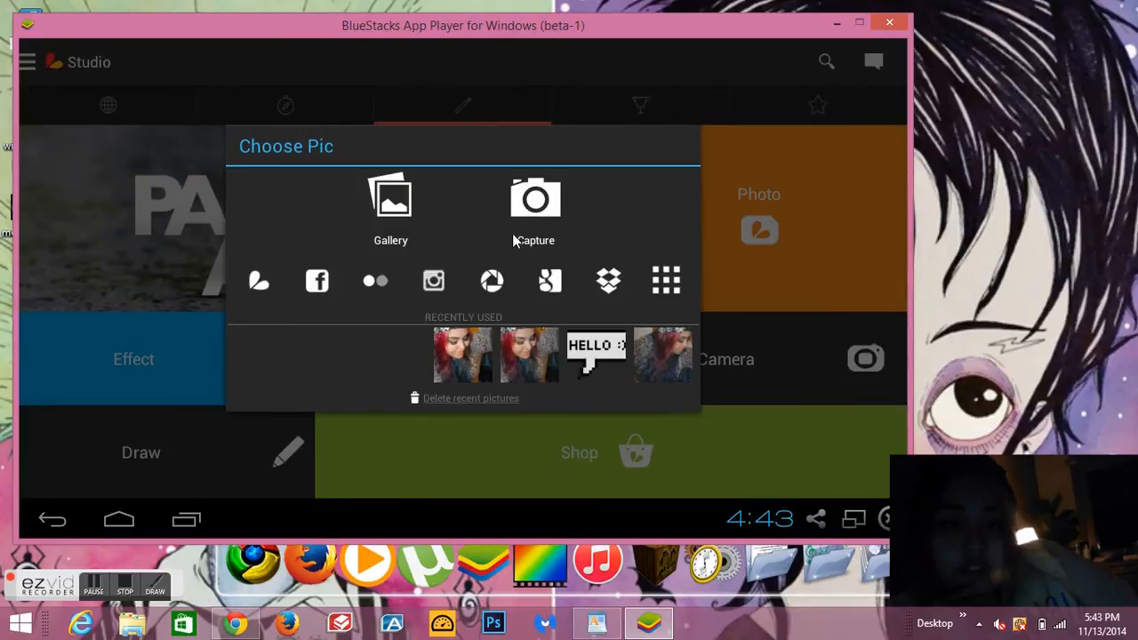
left_click(392, 195)
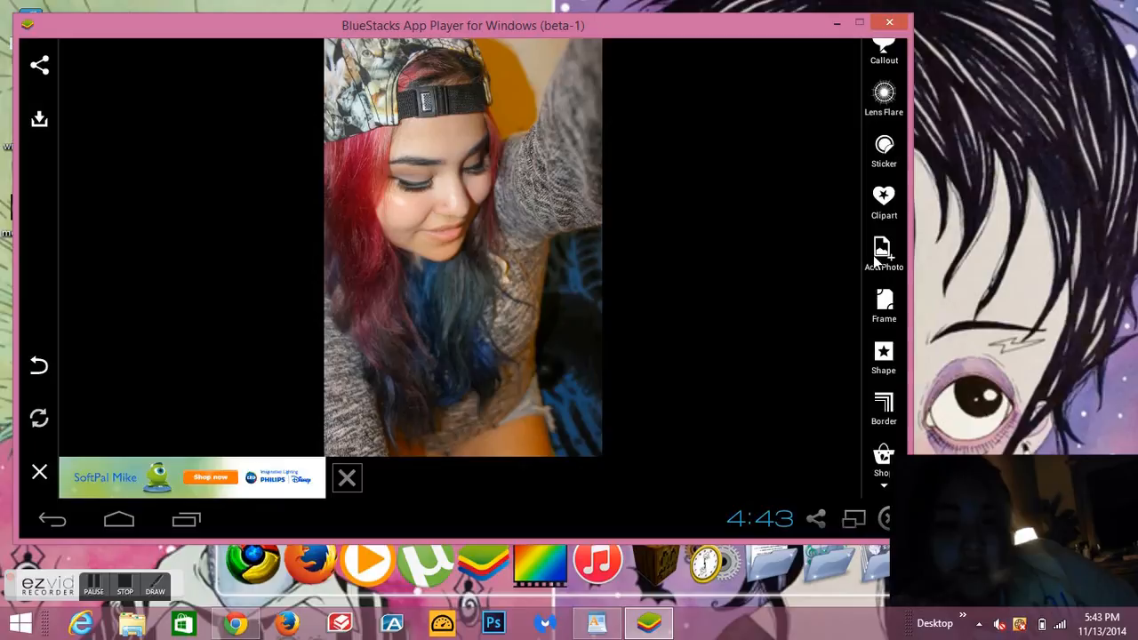
Step: Add the HELLO :) bubble over the photo, enlarged and tilted beside her head
left_click(882, 252)
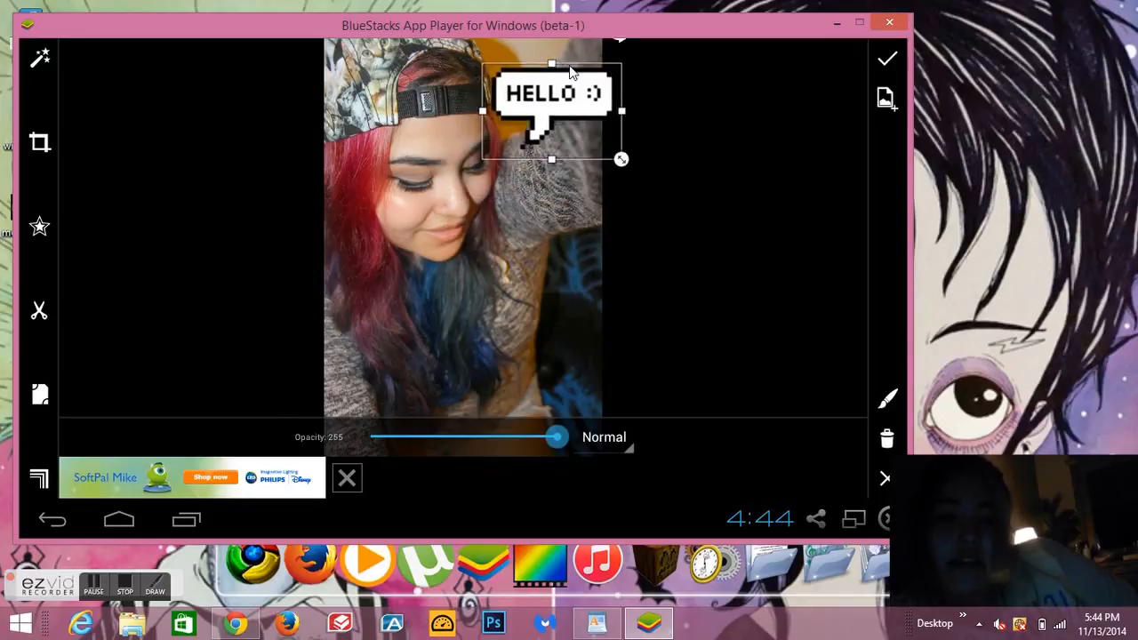
left_click_drag(623, 161, 578, 206)
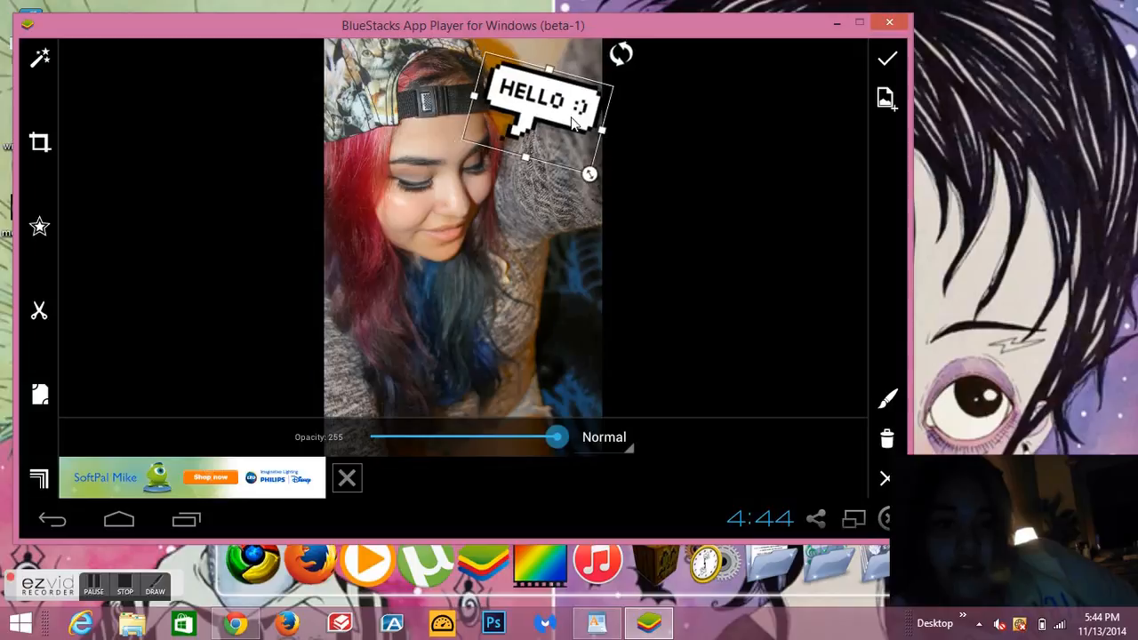
left_click(886, 59)
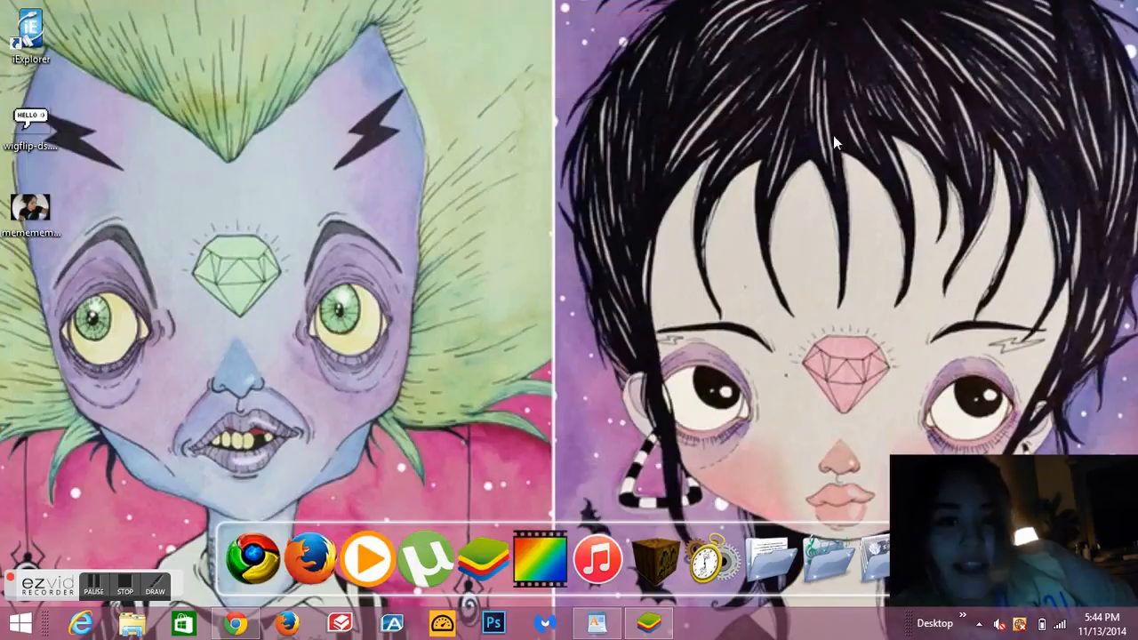
mouse_move(852, 199)
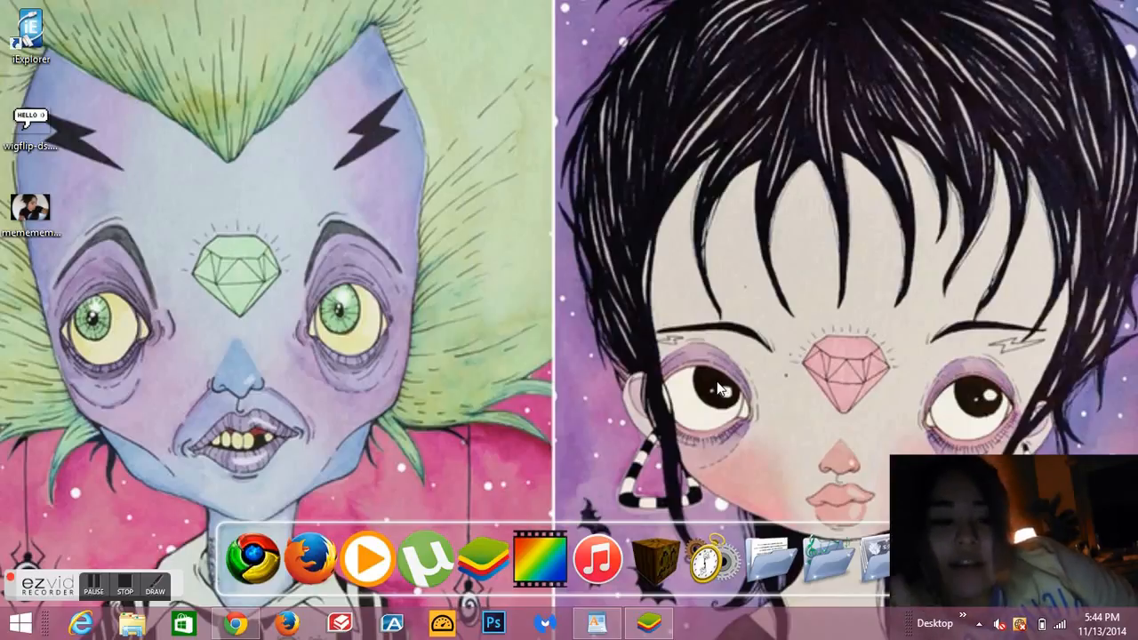
left_click(127, 591)
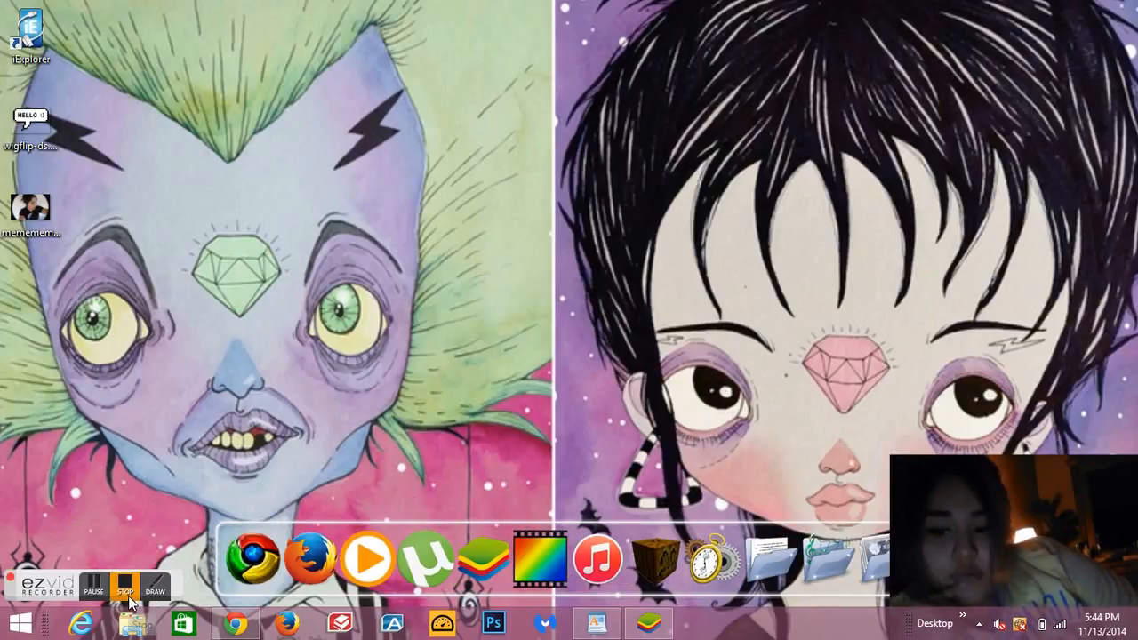